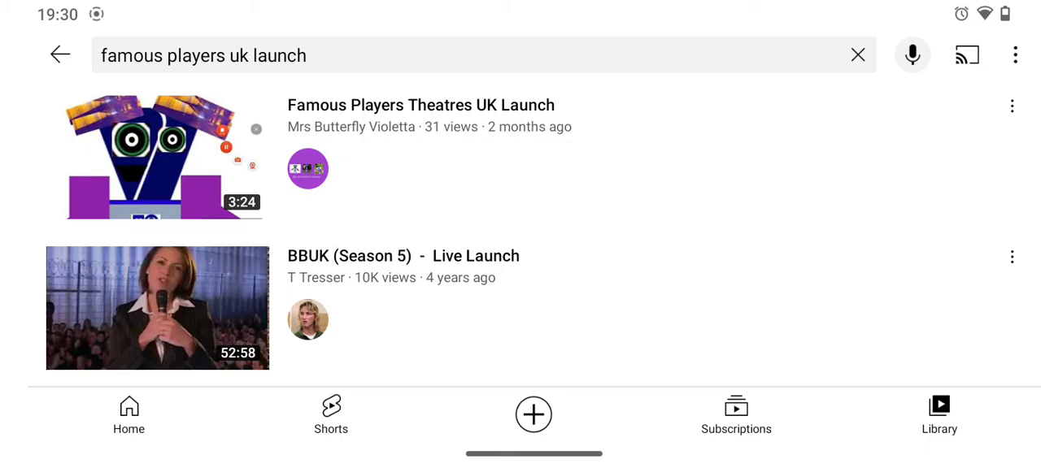
Open the Famous Players Theatres UK Launch video from the 'famous players uk launch' results
click(157, 156)
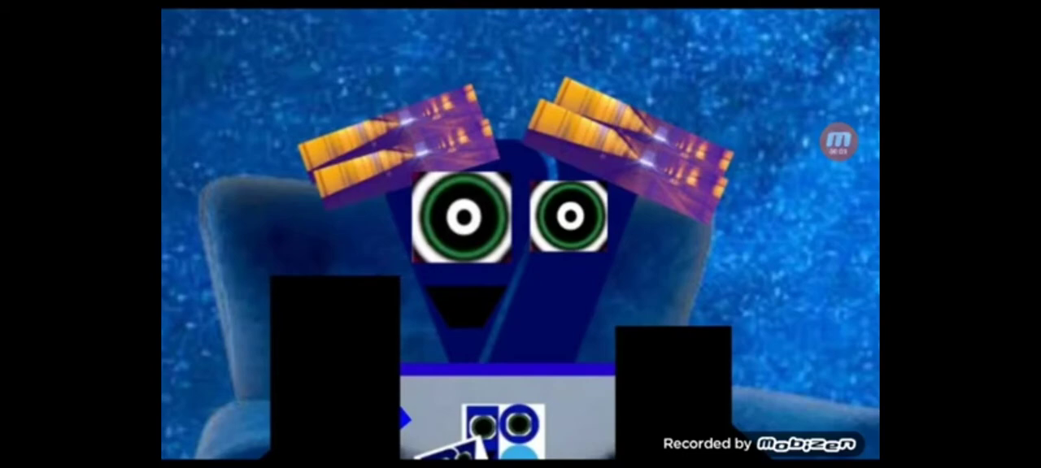
click(521, 234)
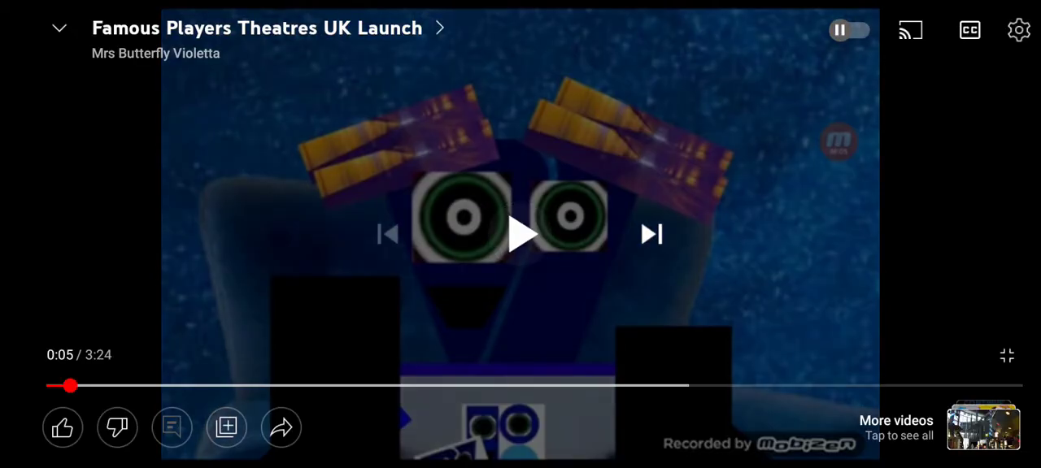
click(521, 234)
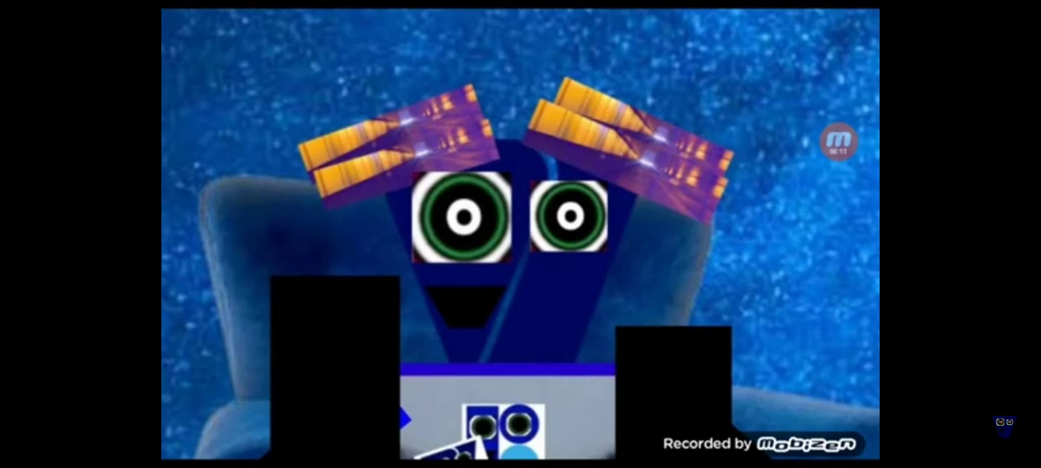
click(521, 235)
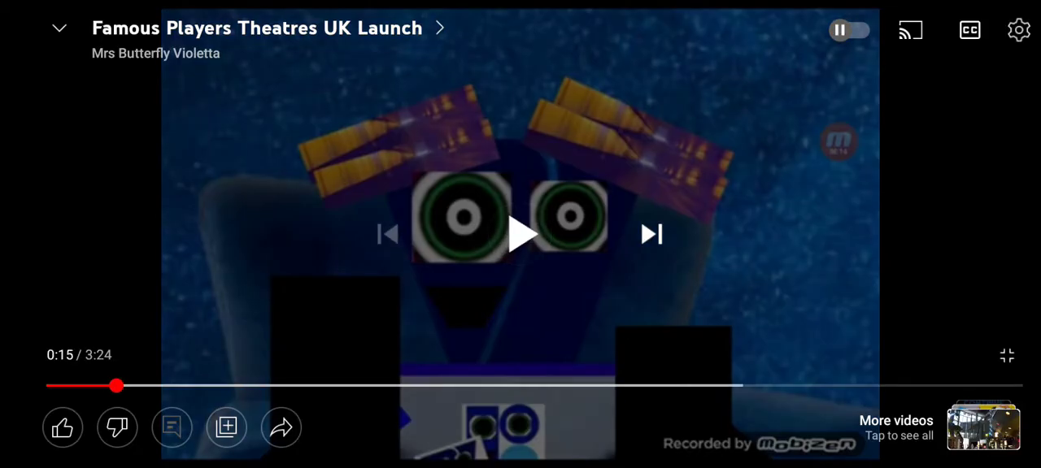
click(520, 234)
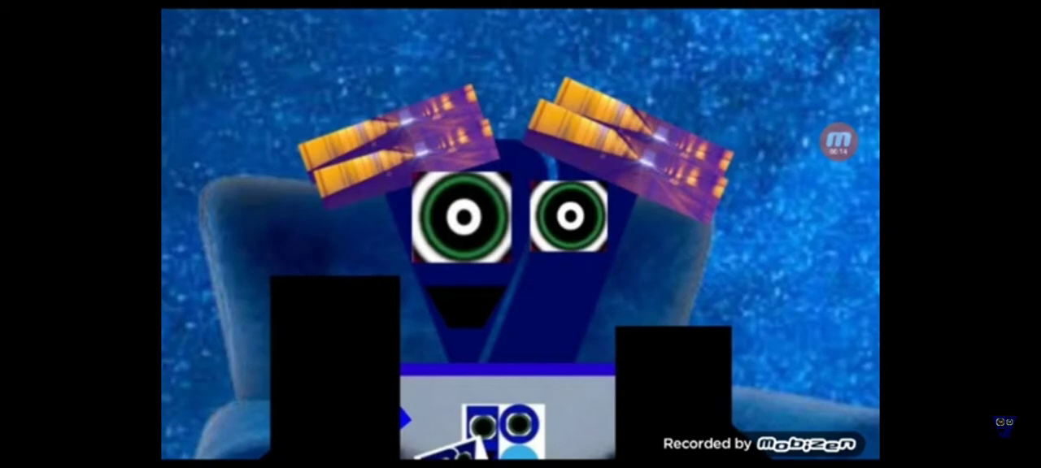
click(520, 235)
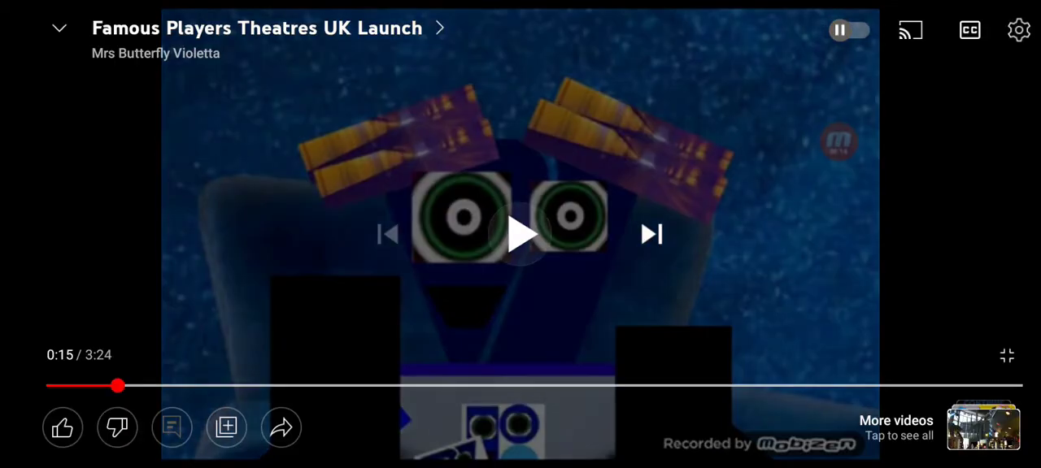
click(520, 234)
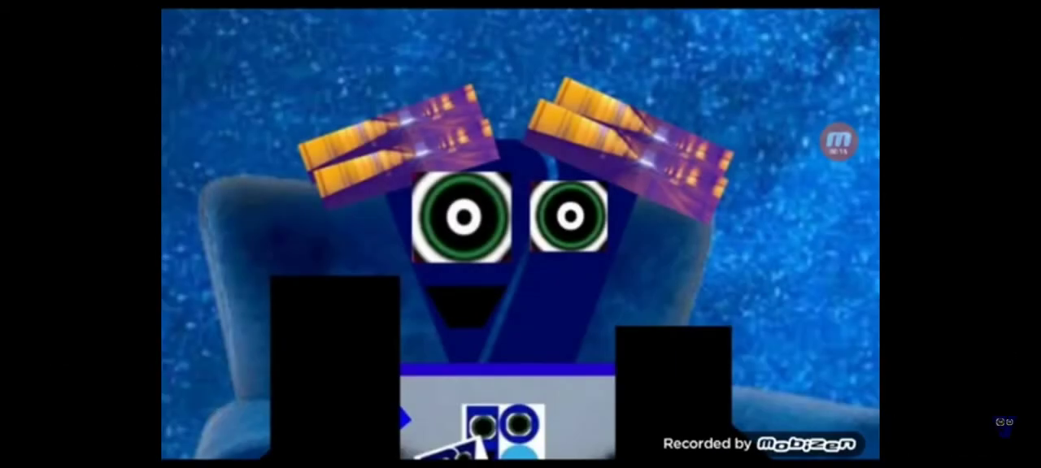
click(520, 234)
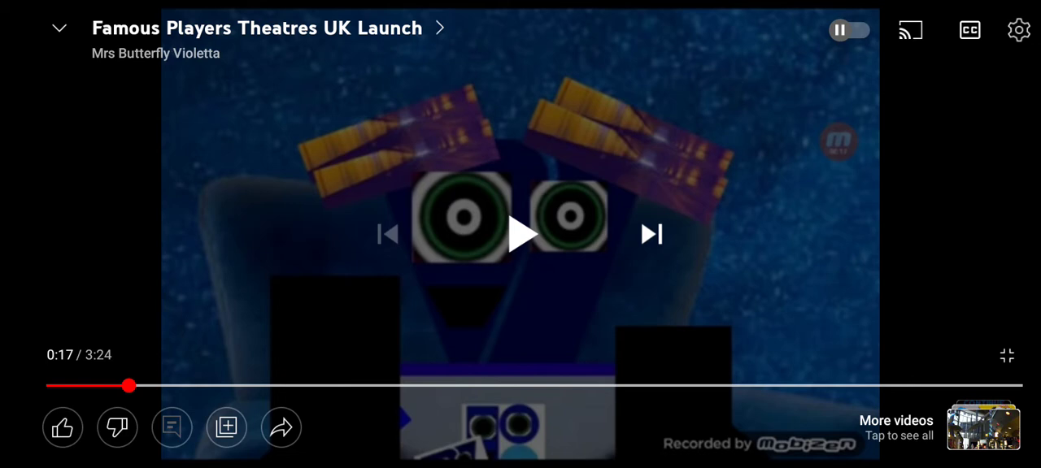
click(523, 235)
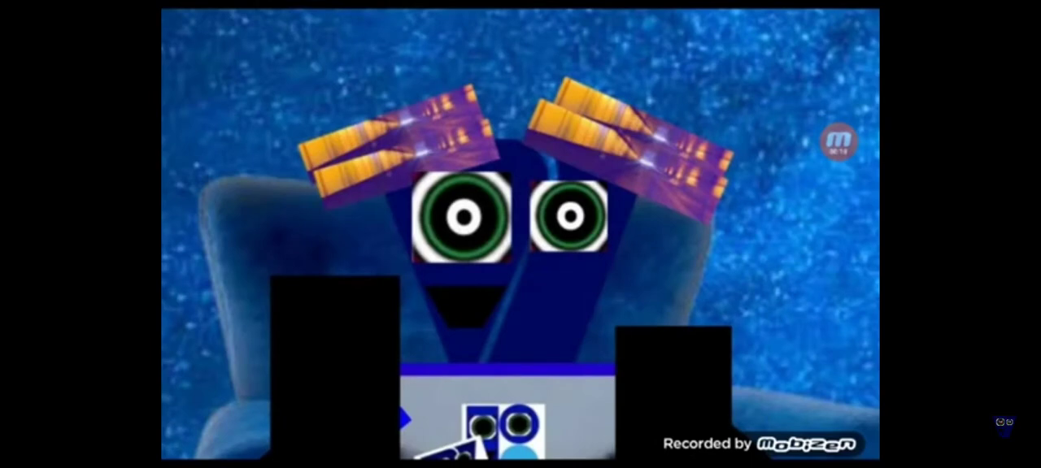
click(521, 234)
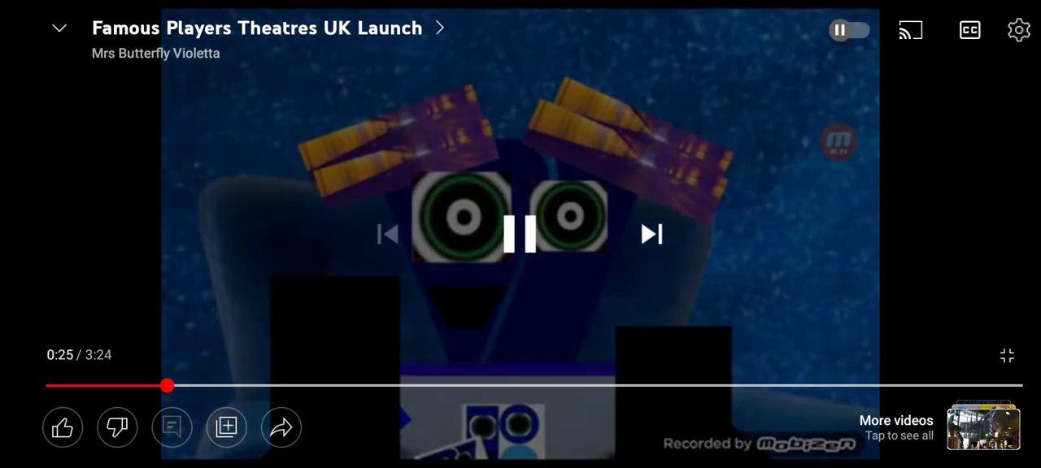
click(521, 234)
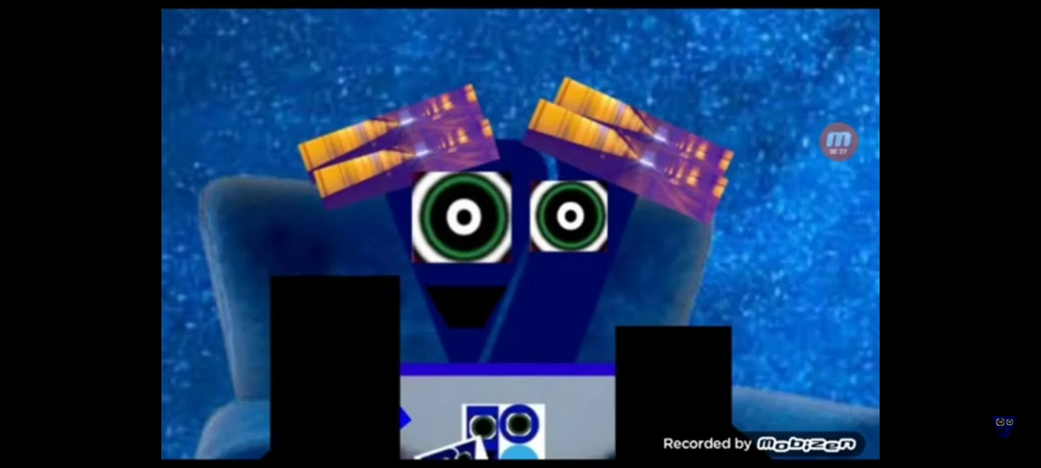
click(521, 234)
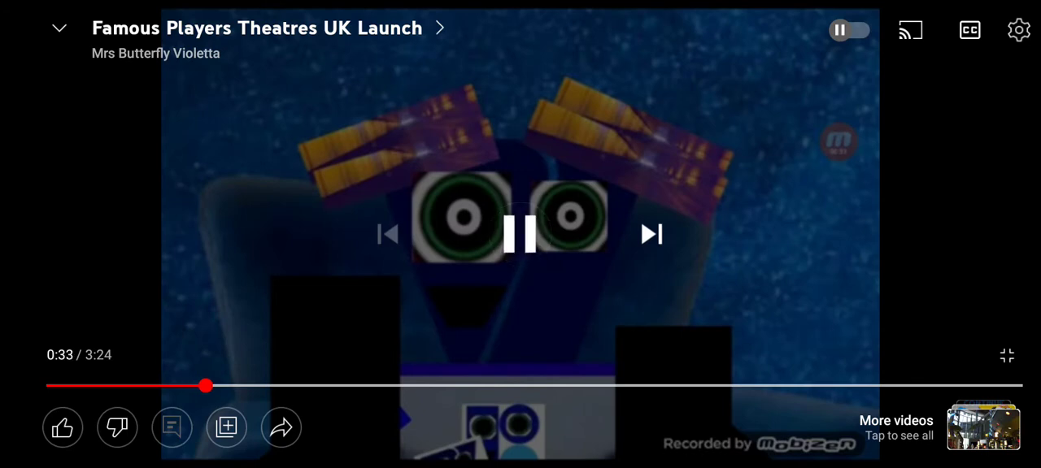
click(520, 234)
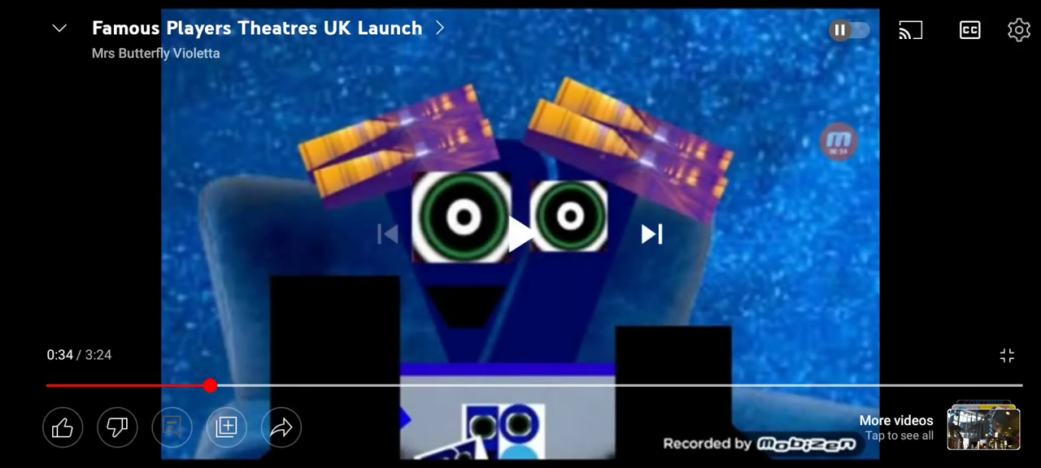
click(520, 234)
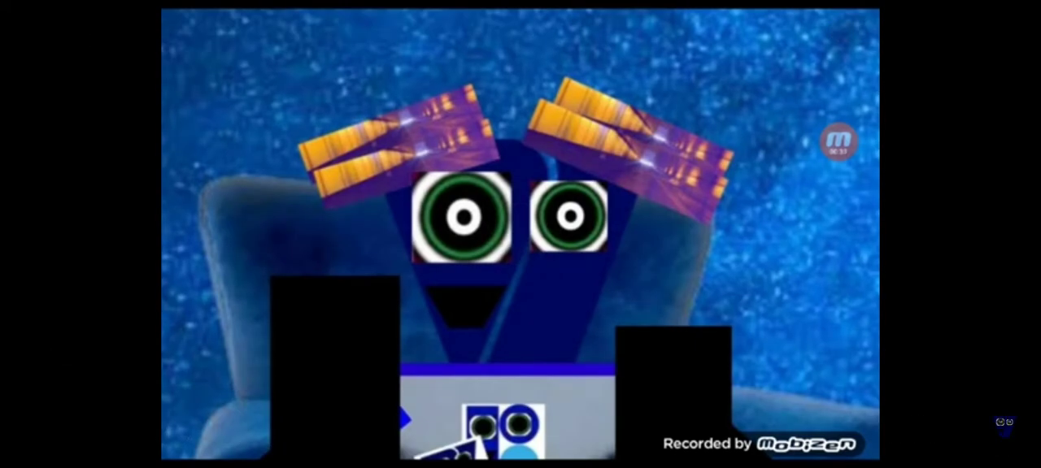
click(520, 234)
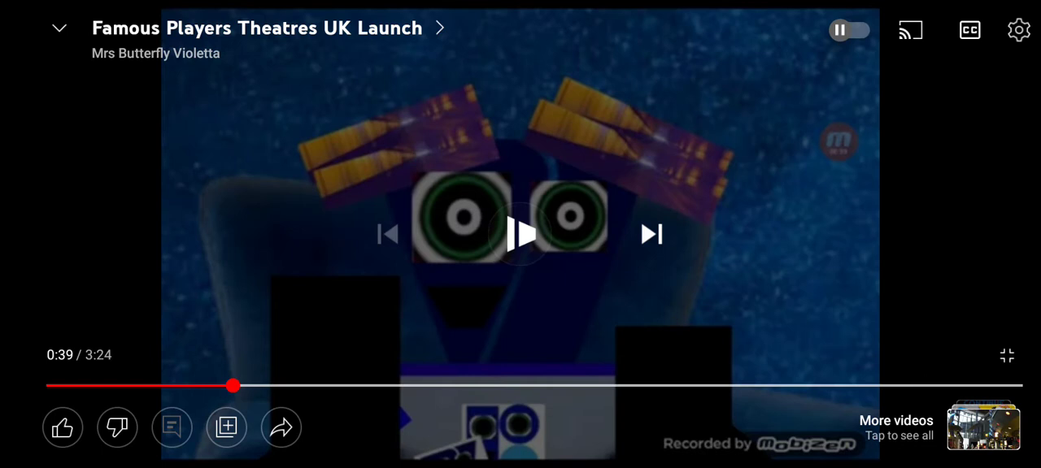
click(522, 234)
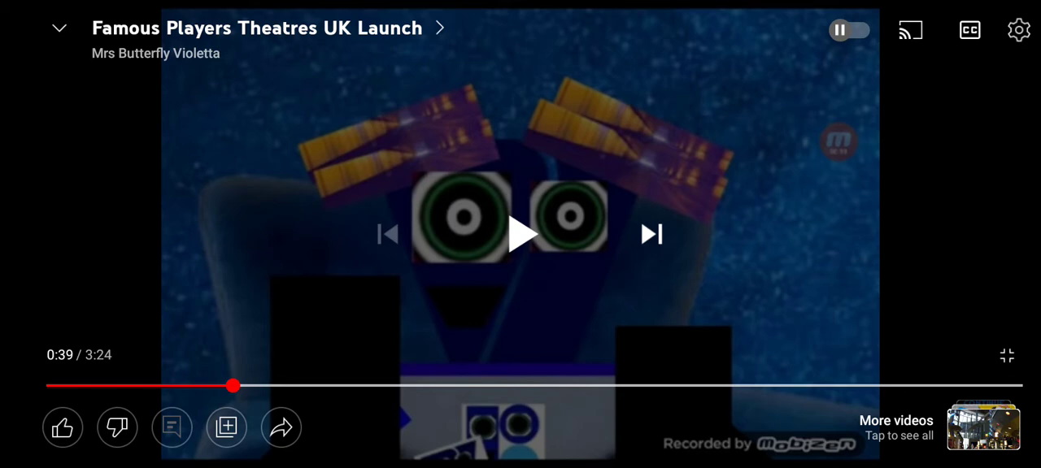
click(521, 234)
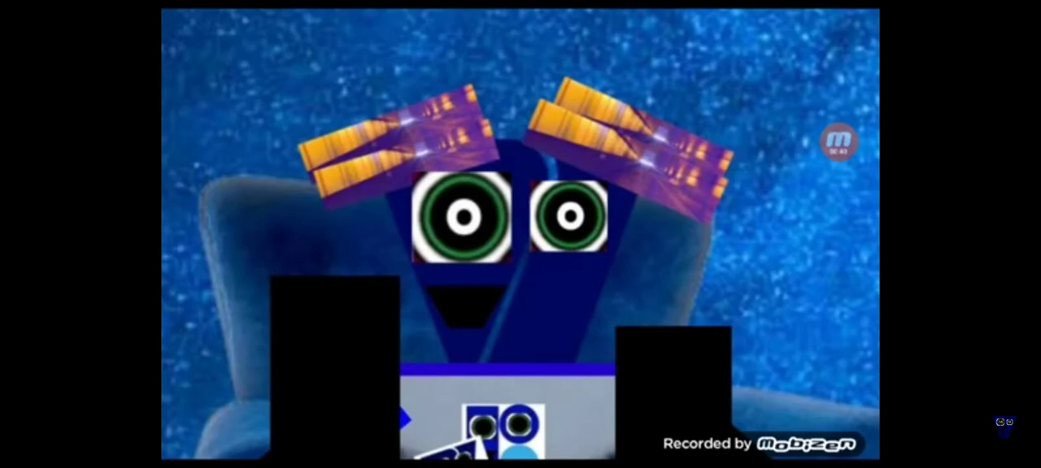
click(520, 234)
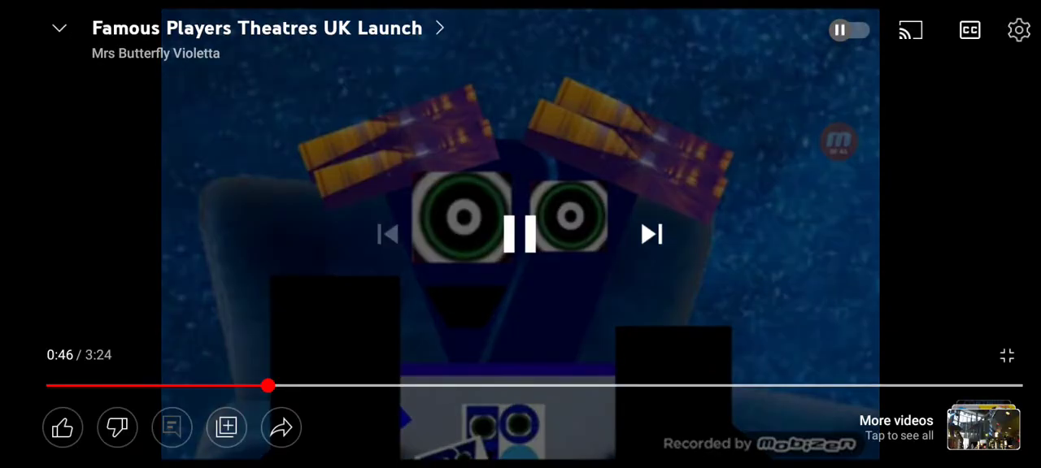
click(520, 236)
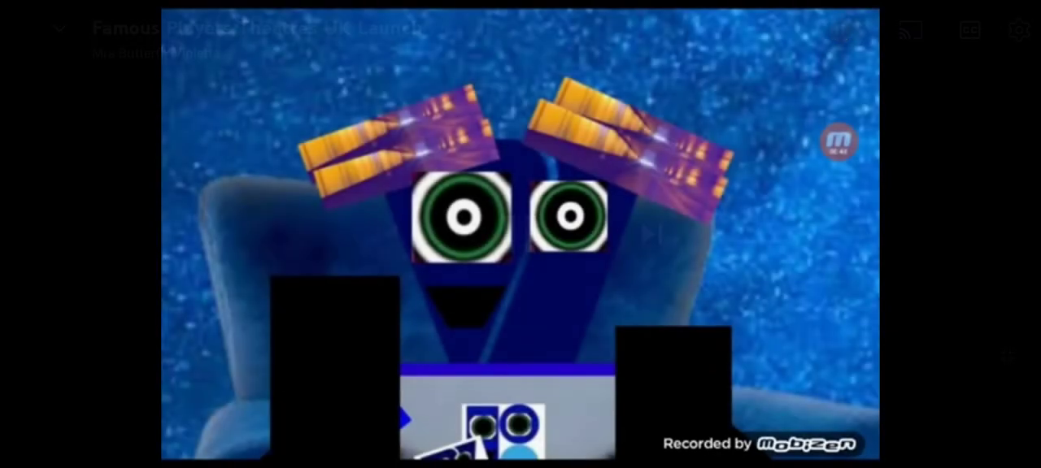
click(521, 235)
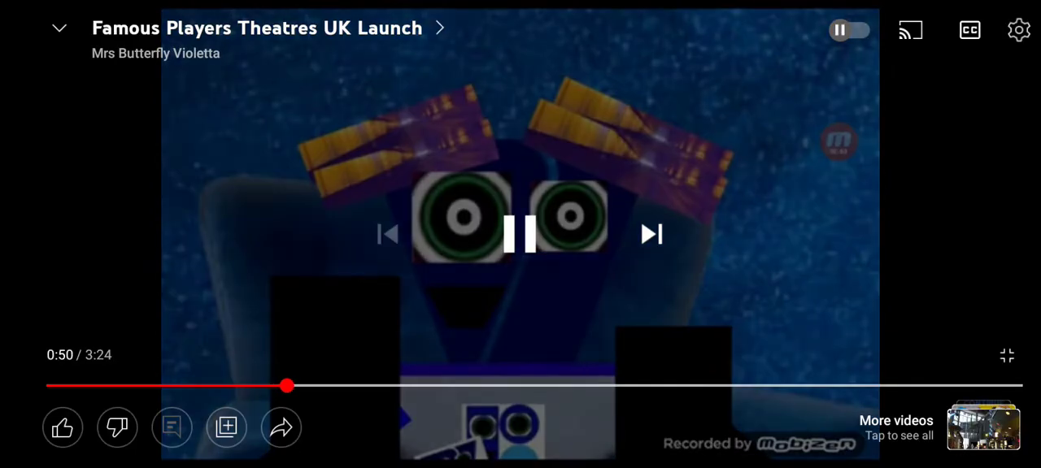
click(520, 235)
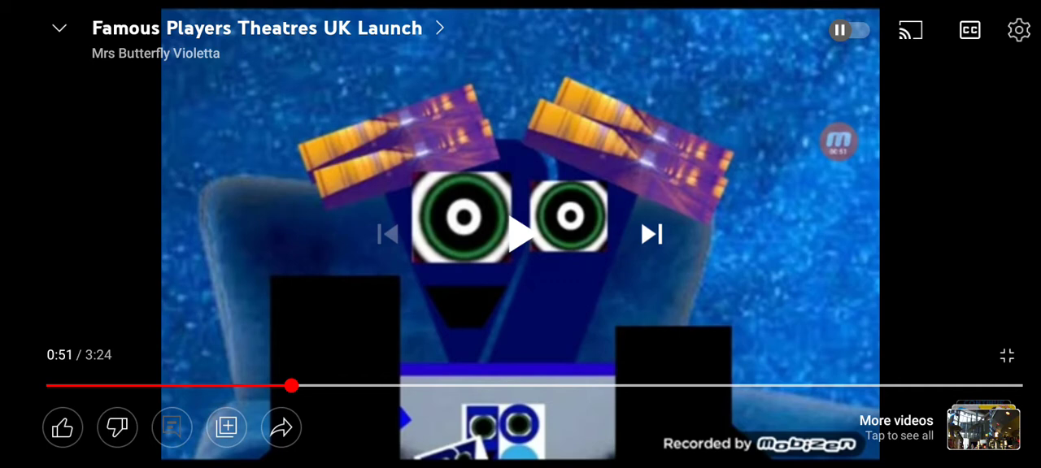
click(521, 235)
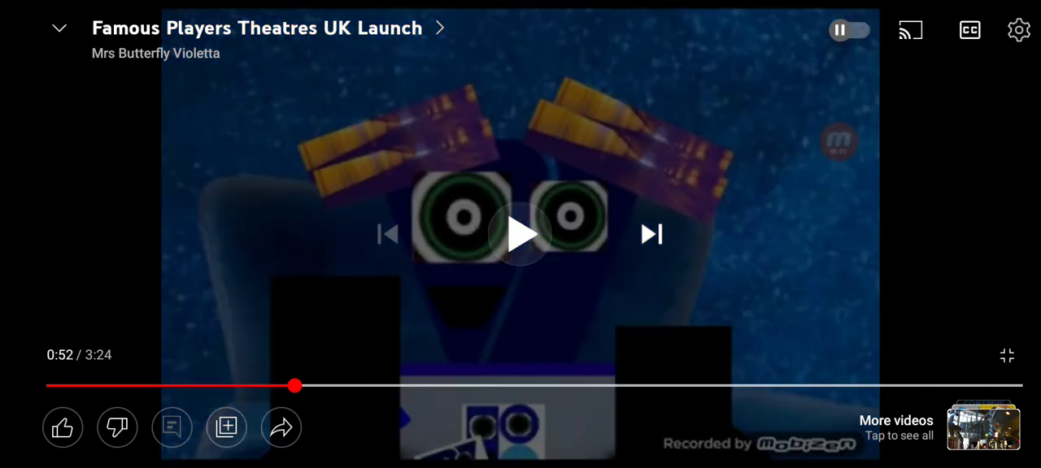
click(520, 235)
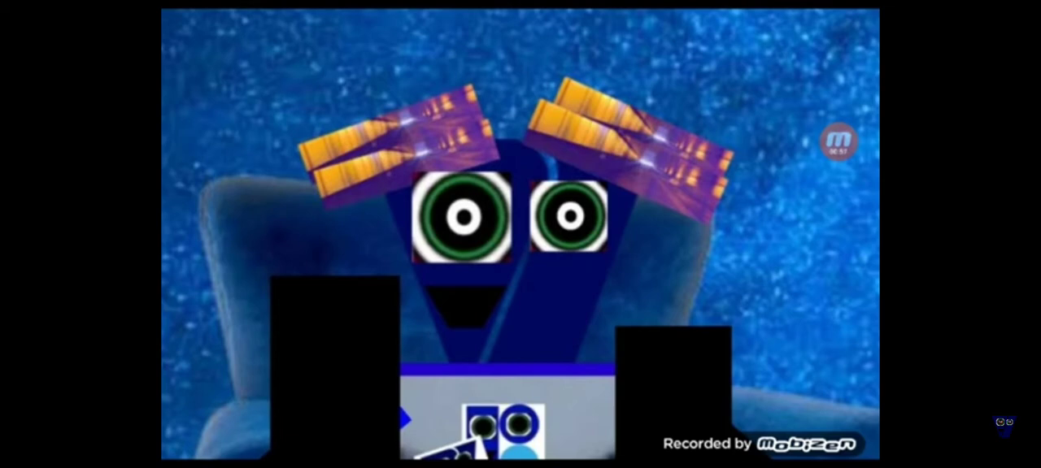
click(520, 235)
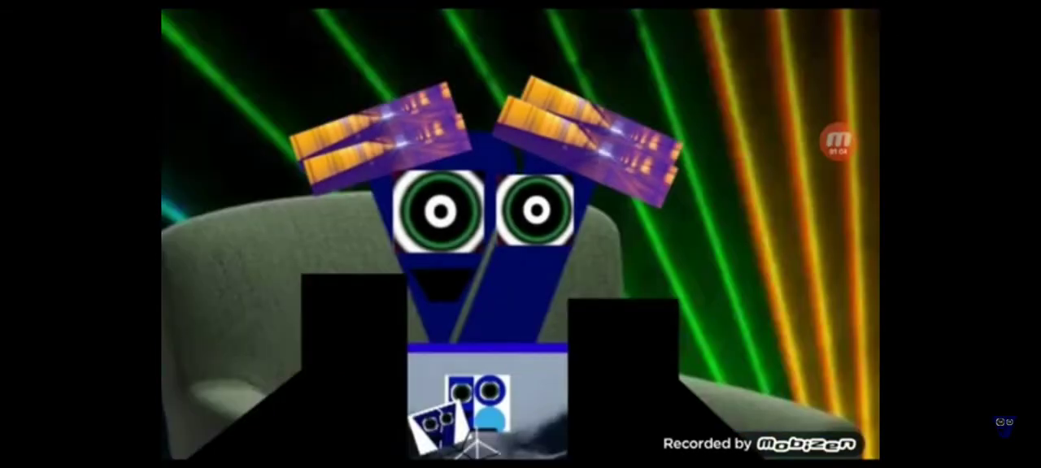
click(520, 234)
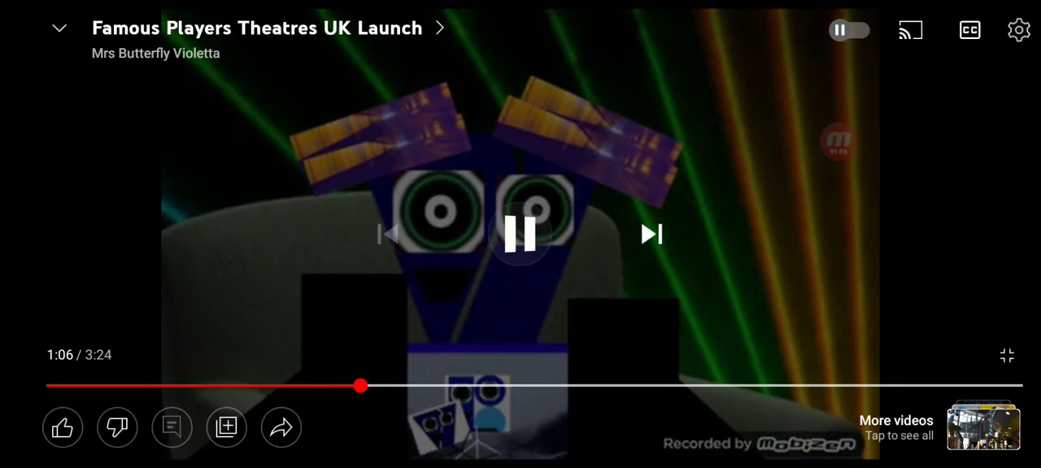
click(520, 234)
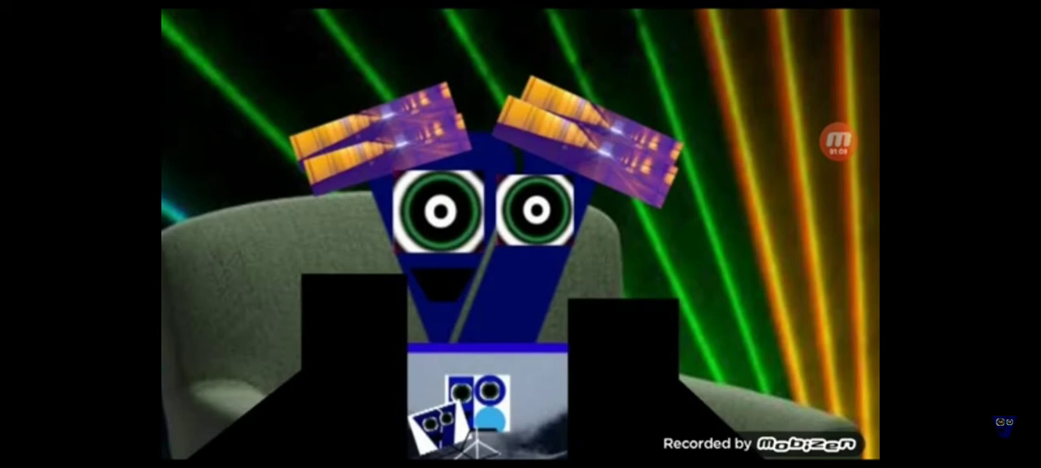
click(521, 234)
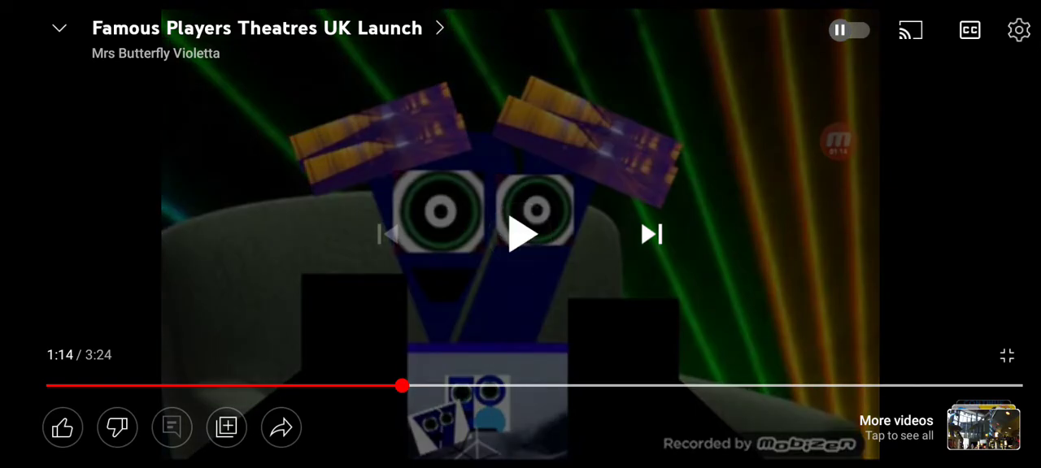
click(521, 236)
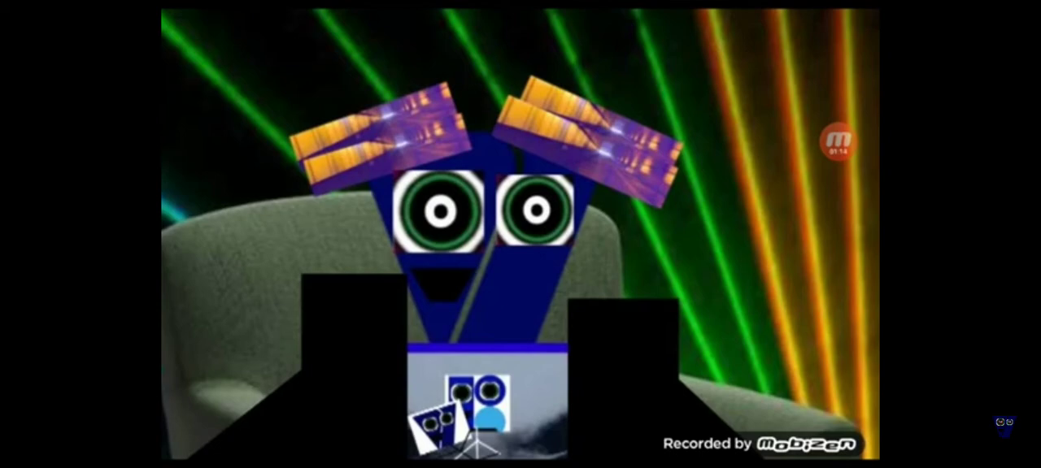
click(828, 142)
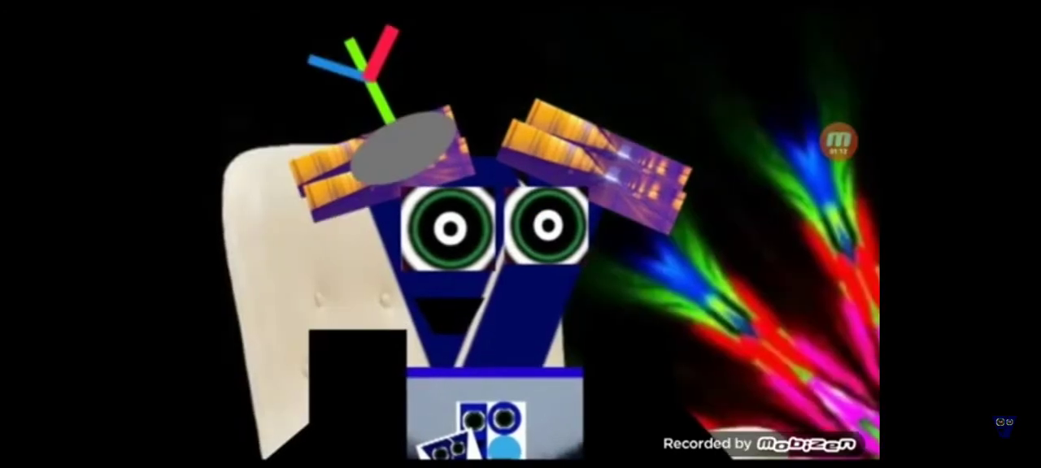
Pause the launch video, turn on English auto-generated subtitles, like it, and resume
click(520, 234)
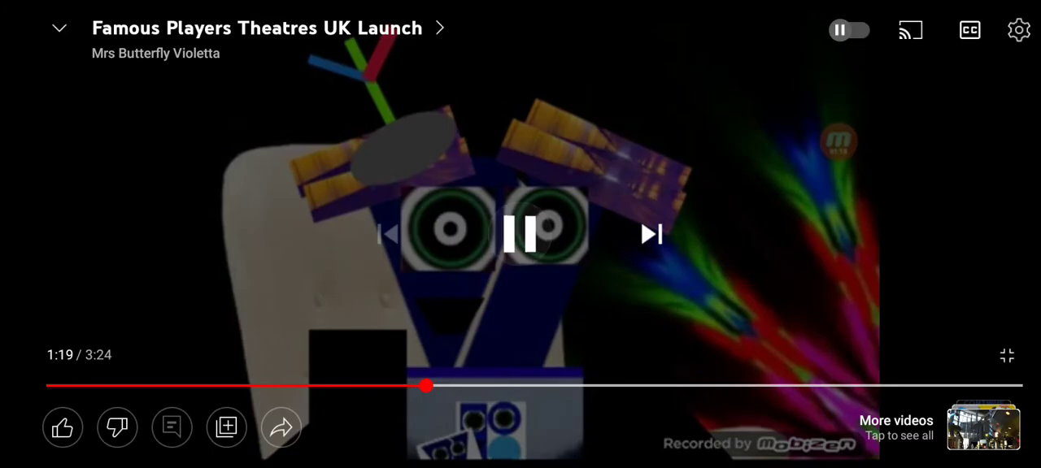
click(522, 234)
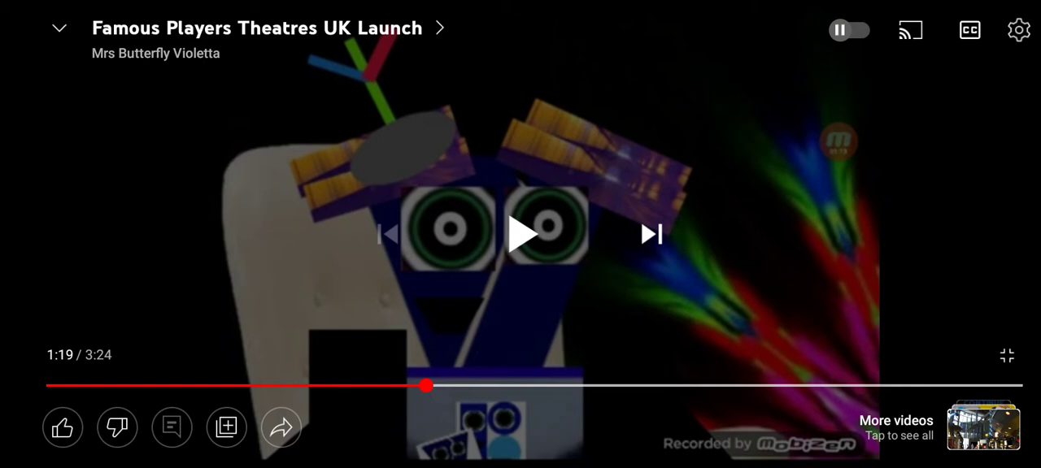
click(969, 30)
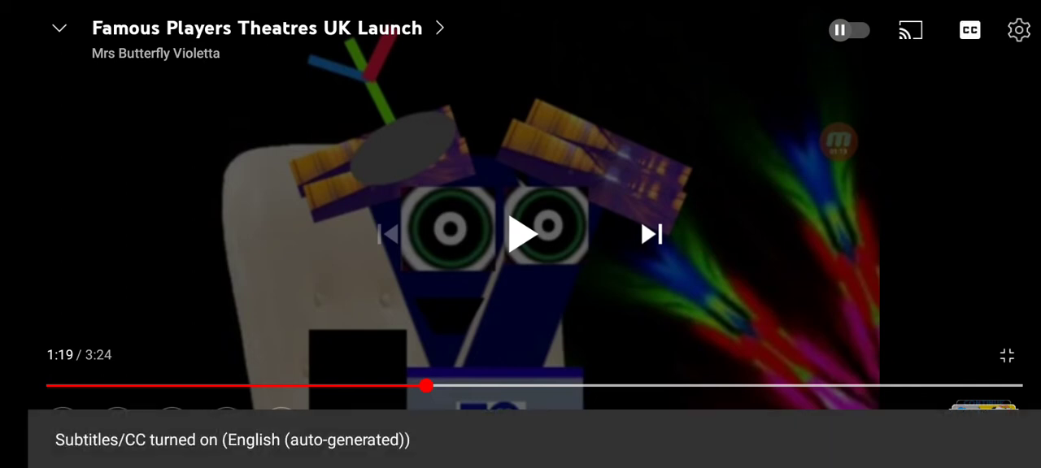
click(969, 30)
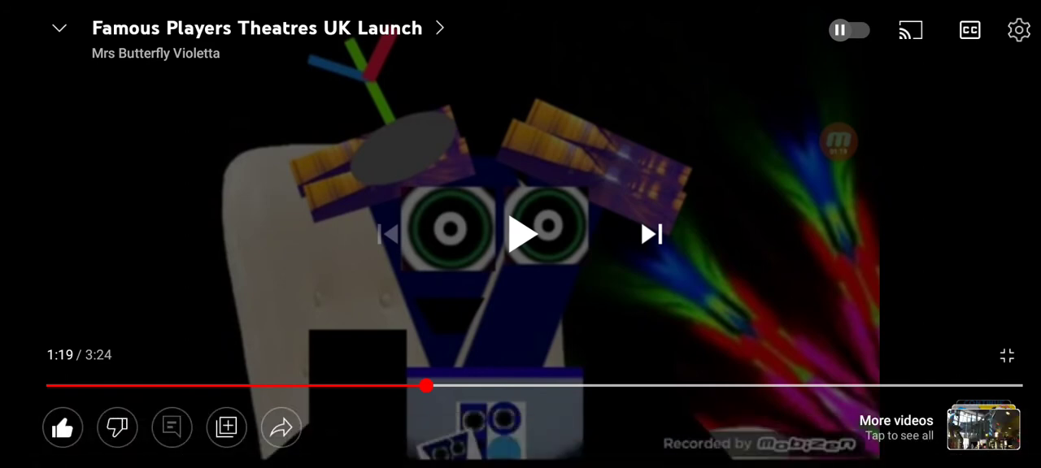
click(520, 234)
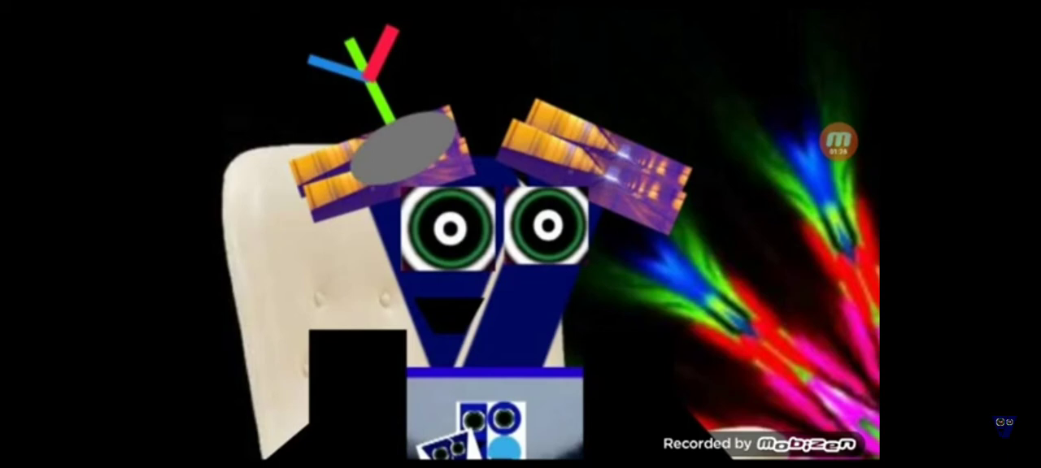
Pause and resume the full-screen launch video repeatedly while watching it
click(521, 234)
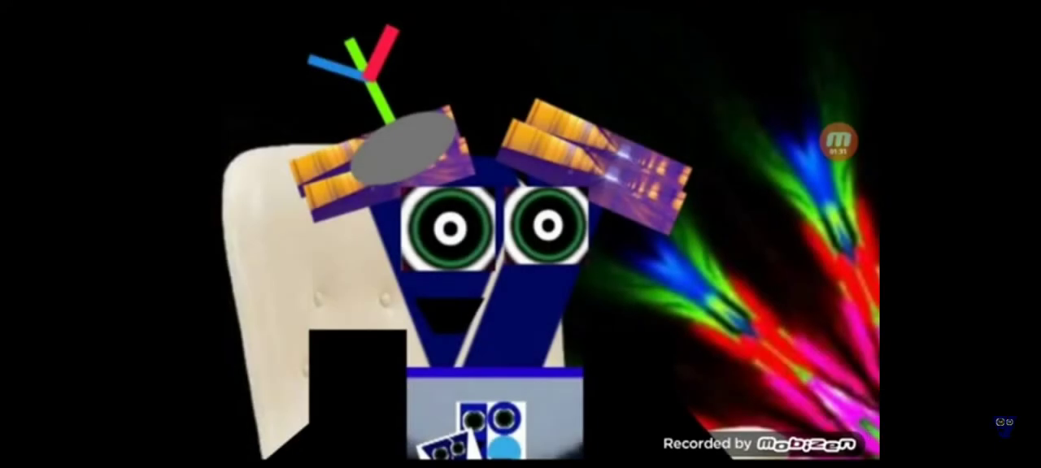
click(520, 234)
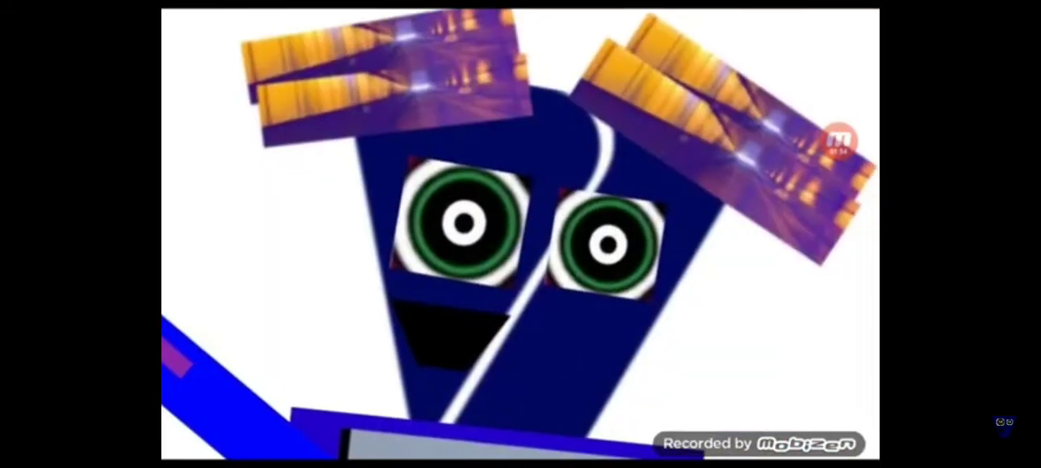
click(520, 234)
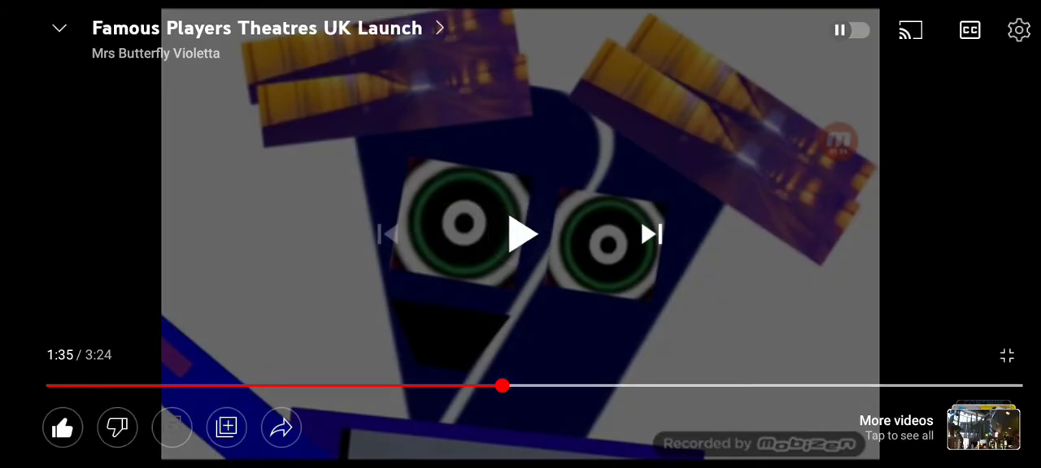
click(521, 234)
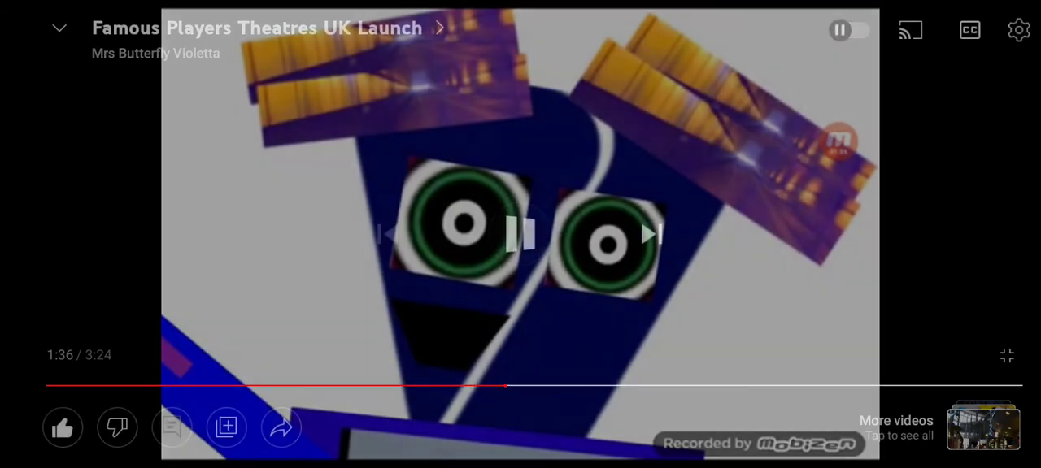
click(520, 234)
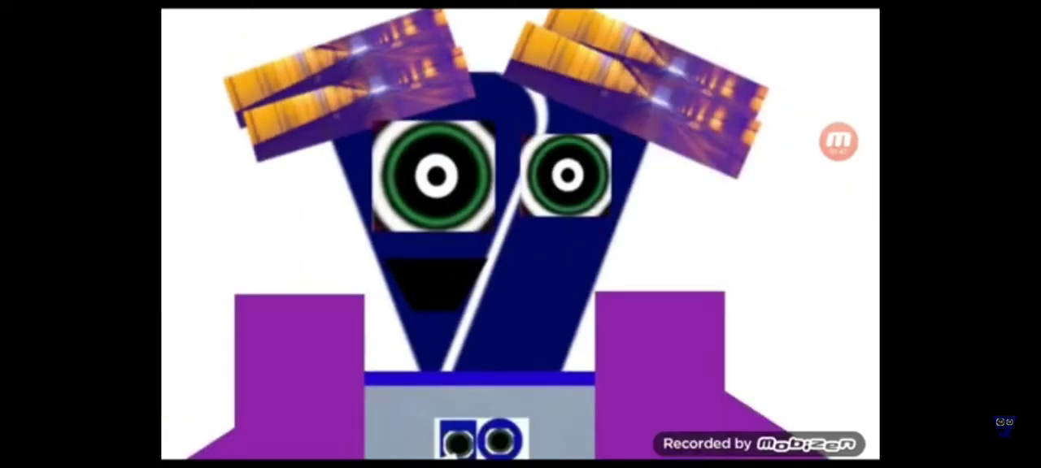
click(520, 234)
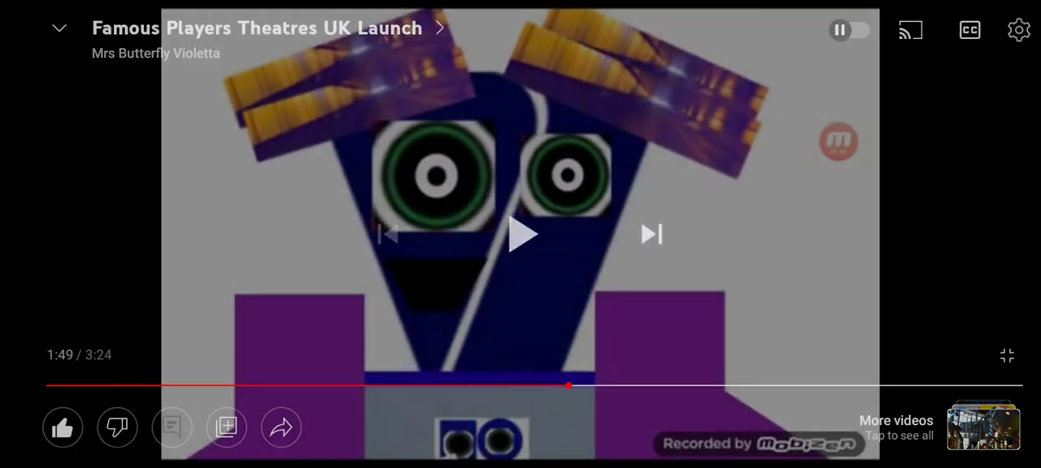
click(520, 234)
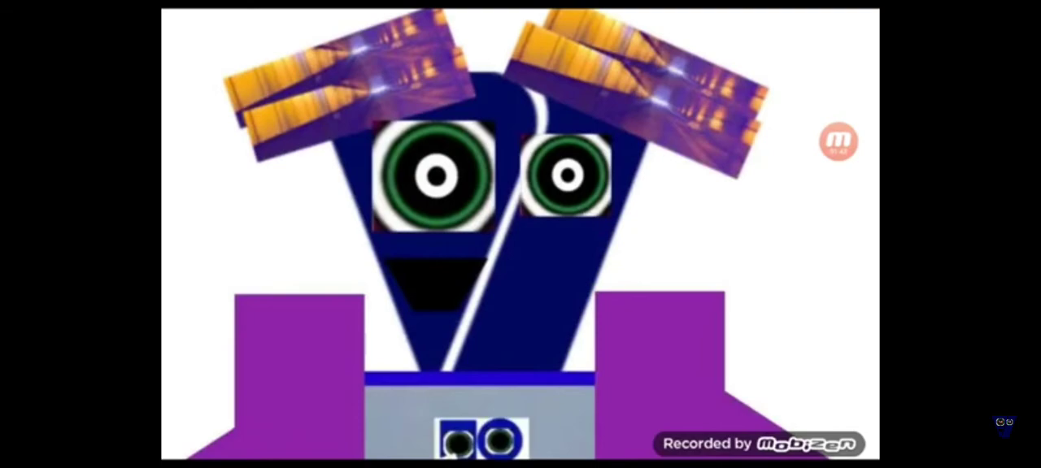
click(521, 234)
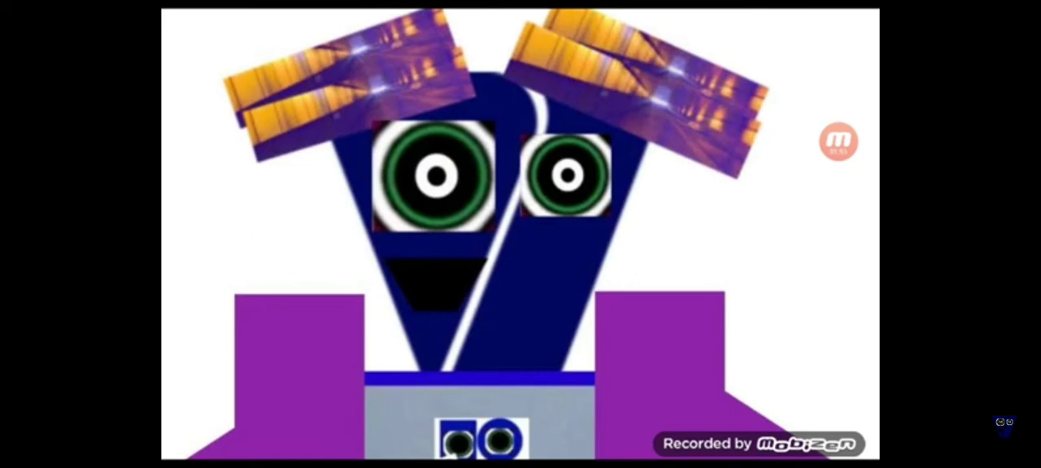
click(838, 142)
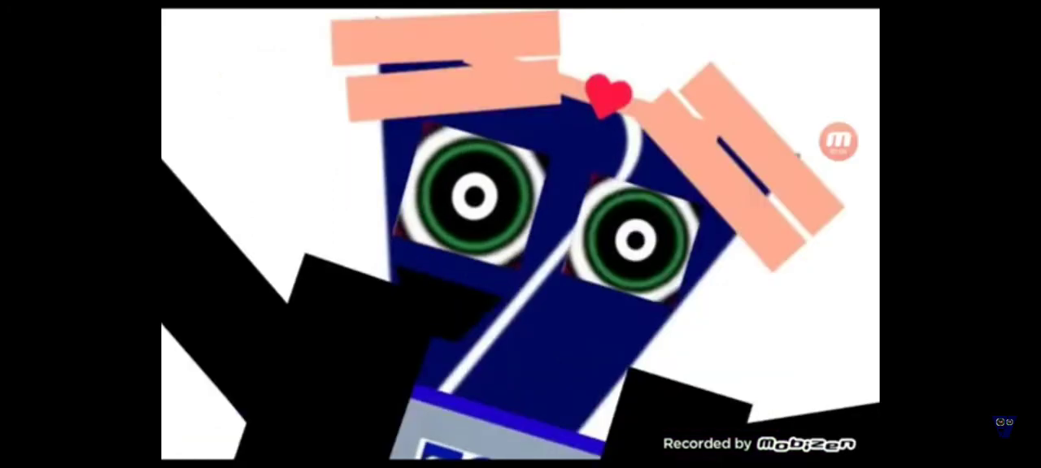
click(520, 234)
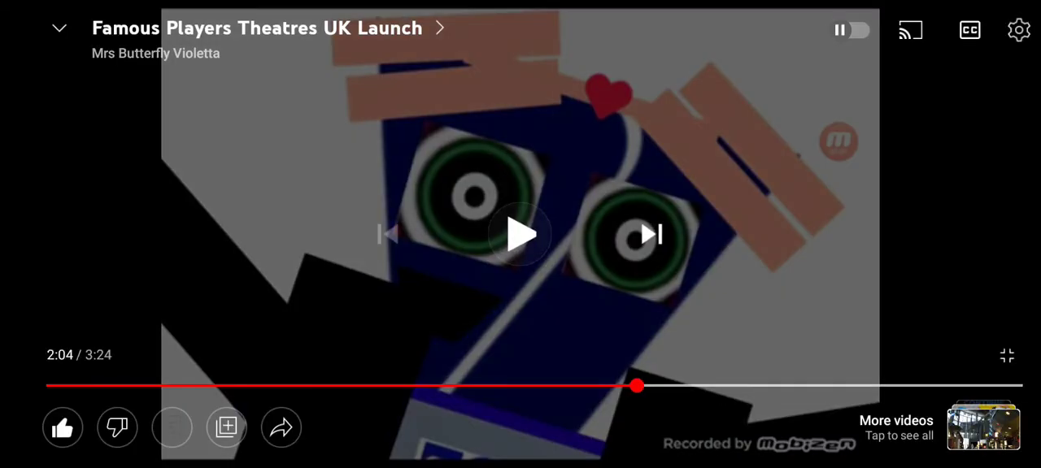
click(520, 235)
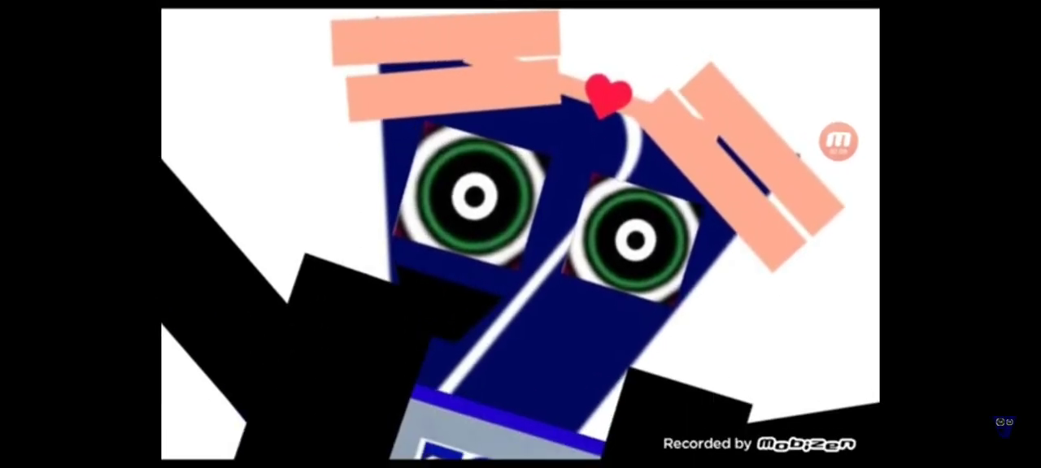
click(521, 234)
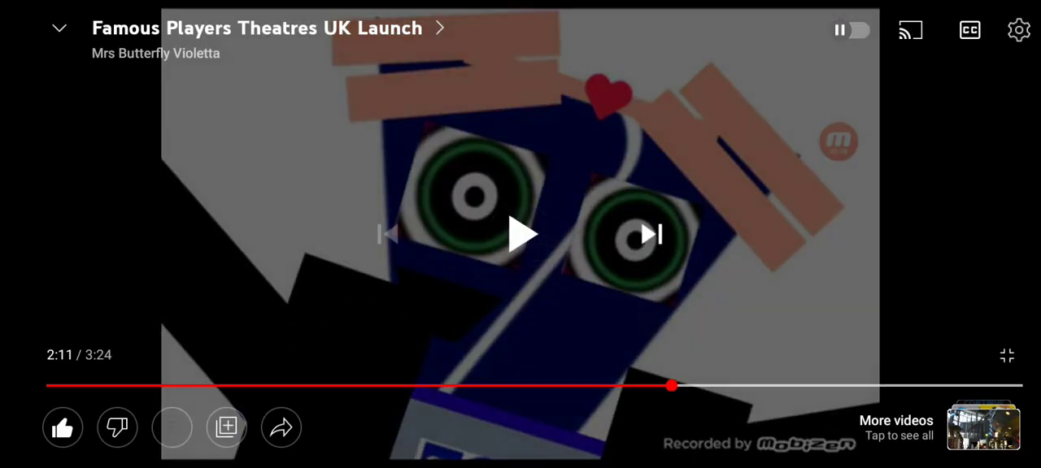
click(521, 235)
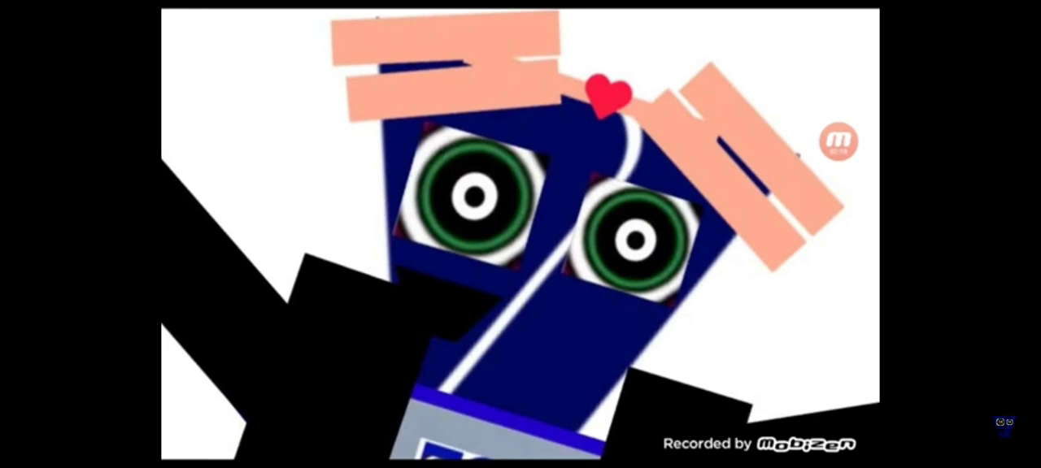
click(521, 234)
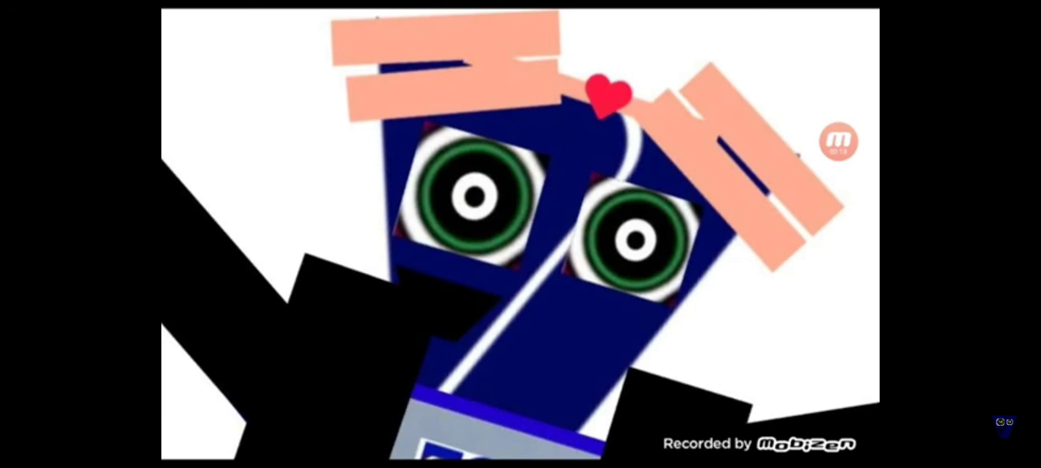
Exit full screen, minimize over the search results, then reopen the video full screen
click(838, 142)
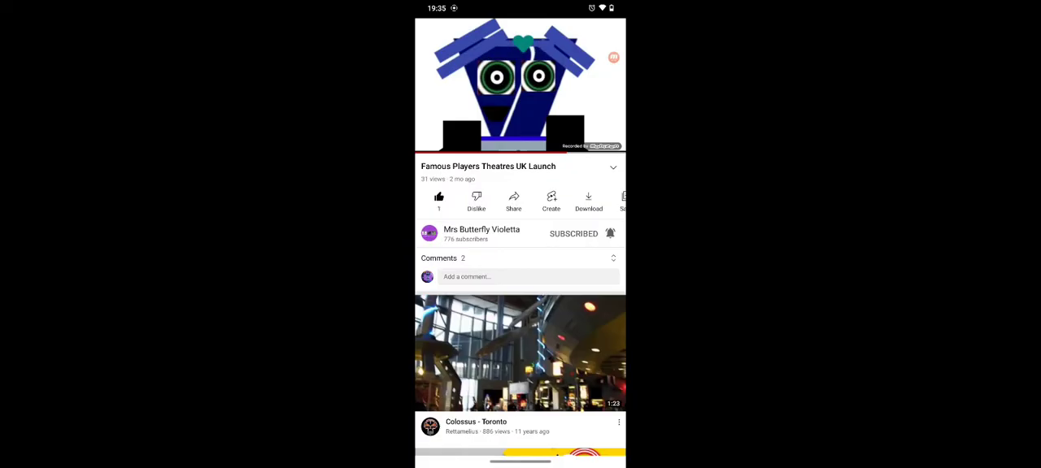
click(61, 55)
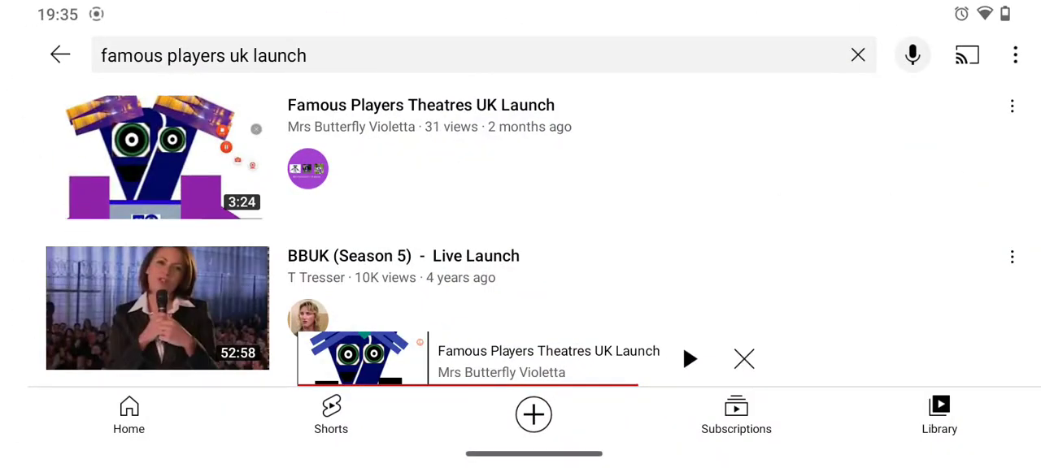
click(688, 359)
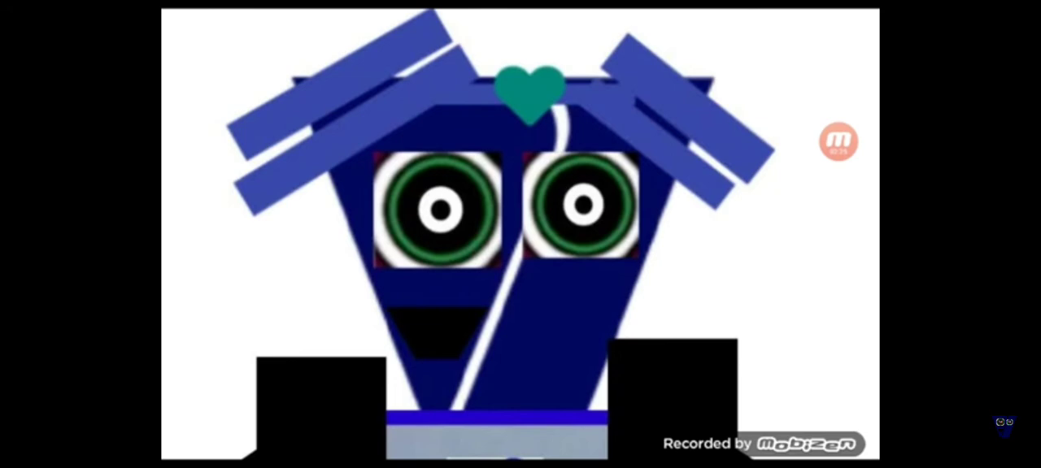
Keep watching the launch video, pausing and resuming at 2:36 and 2:56
click(520, 234)
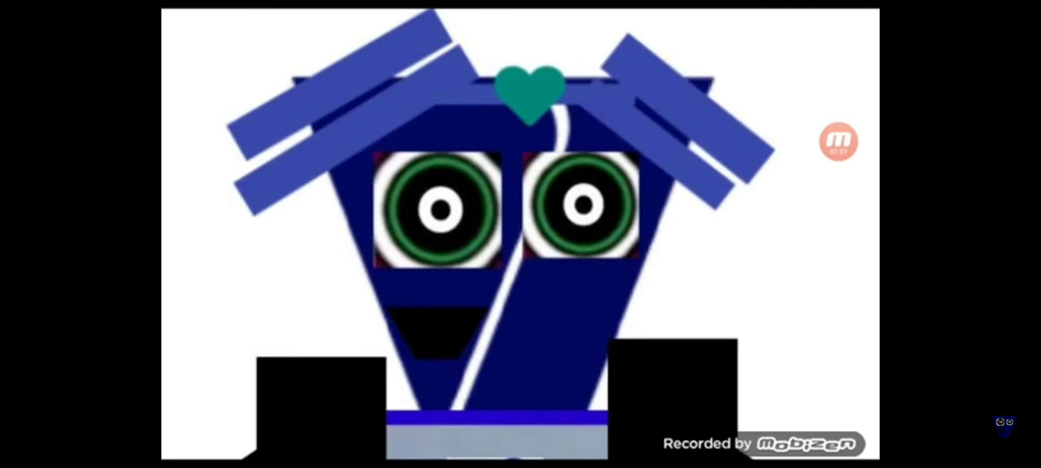
click(520, 234)
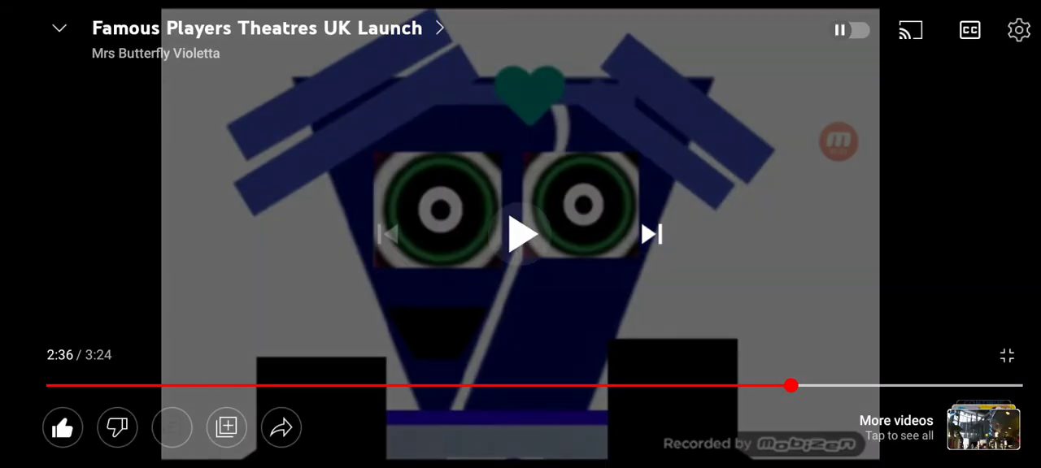
click(520, 234)
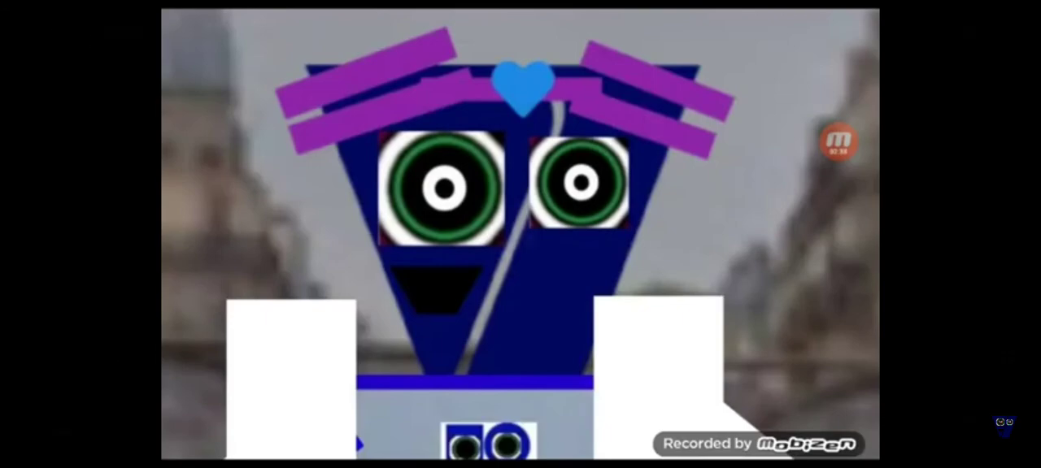
click(520, 234)
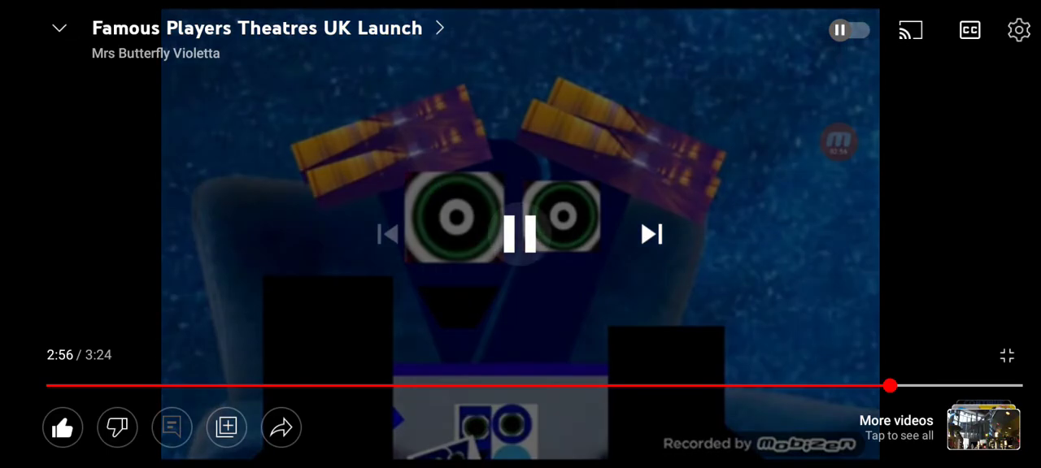
click(520, 234)
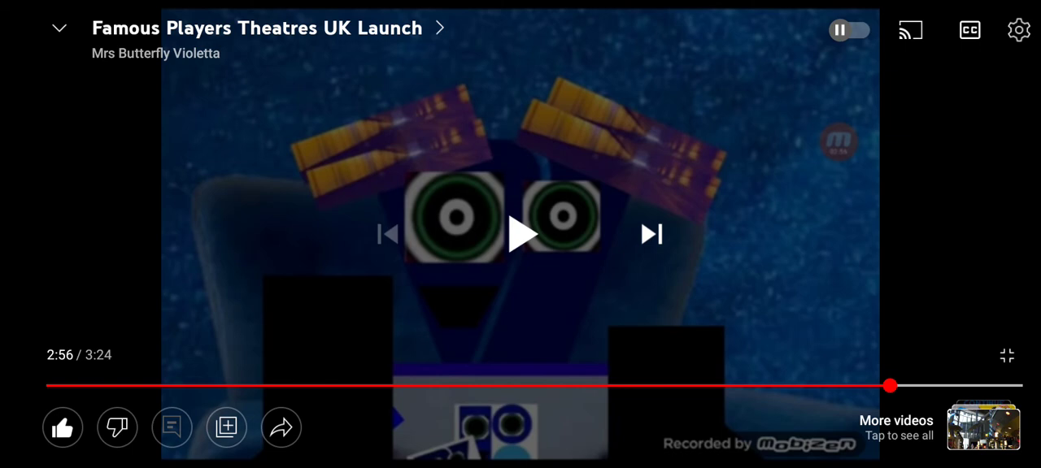
click(520, 234)
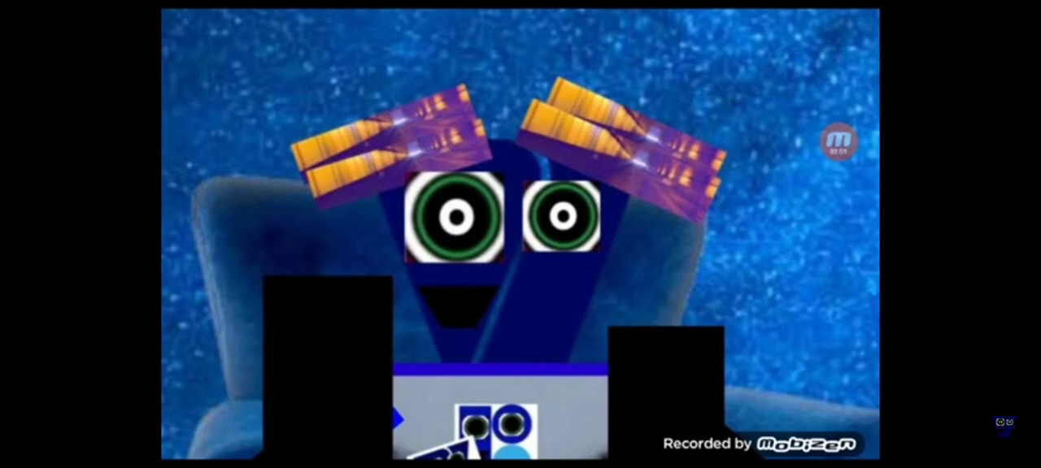
Pause and resume at 3:06, 3:07 and 3:15, playing to the 3:24 end
click(521, 234)
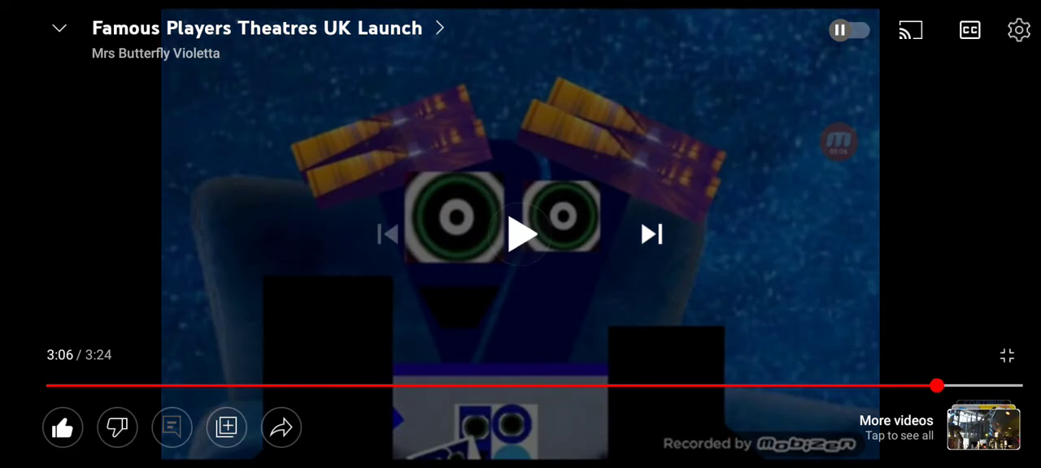
click(520, 234)
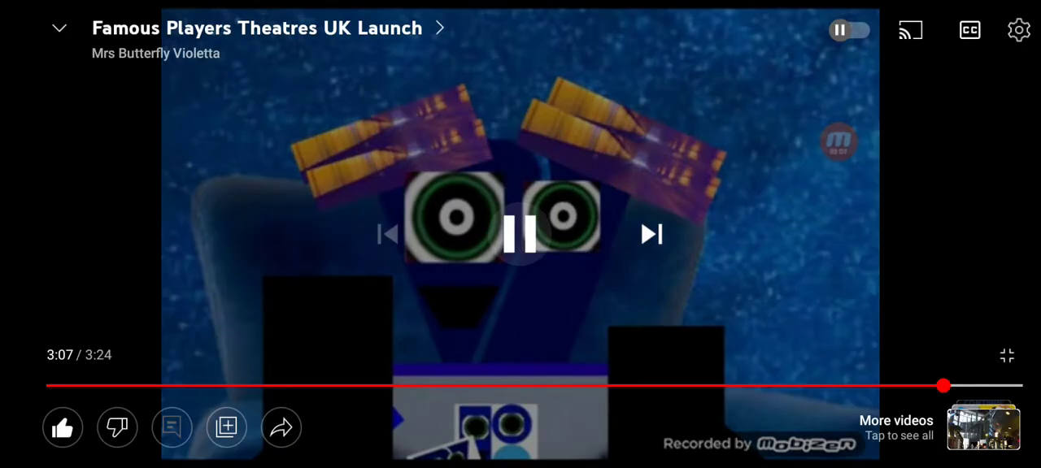
click(520, 234)
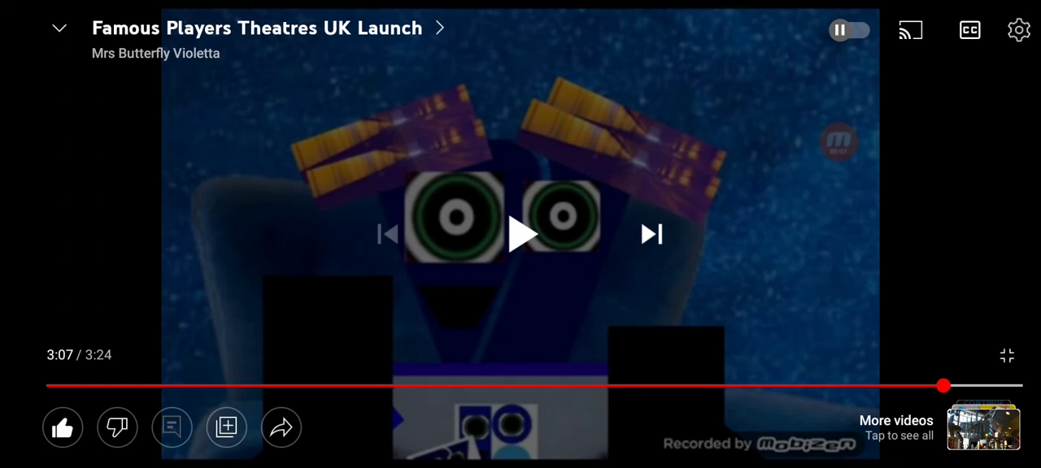
click(520, 235)
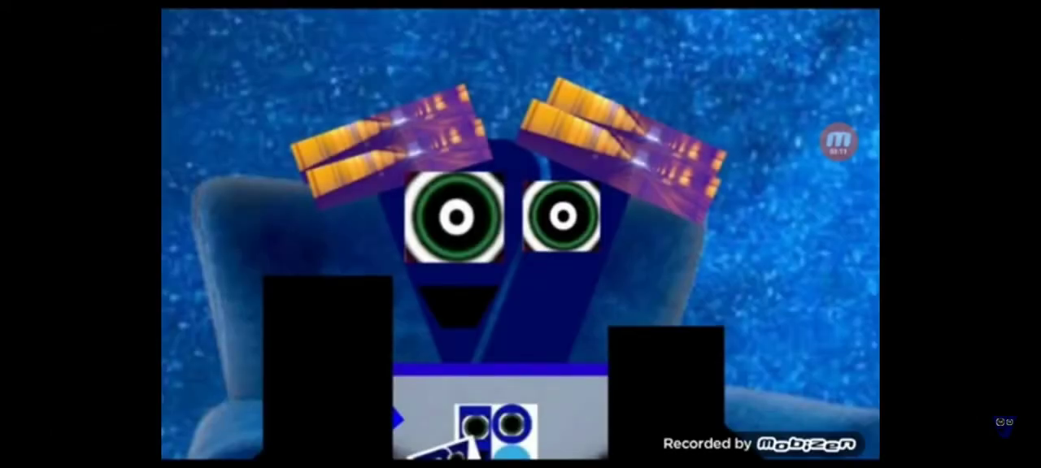
click(520, 235)
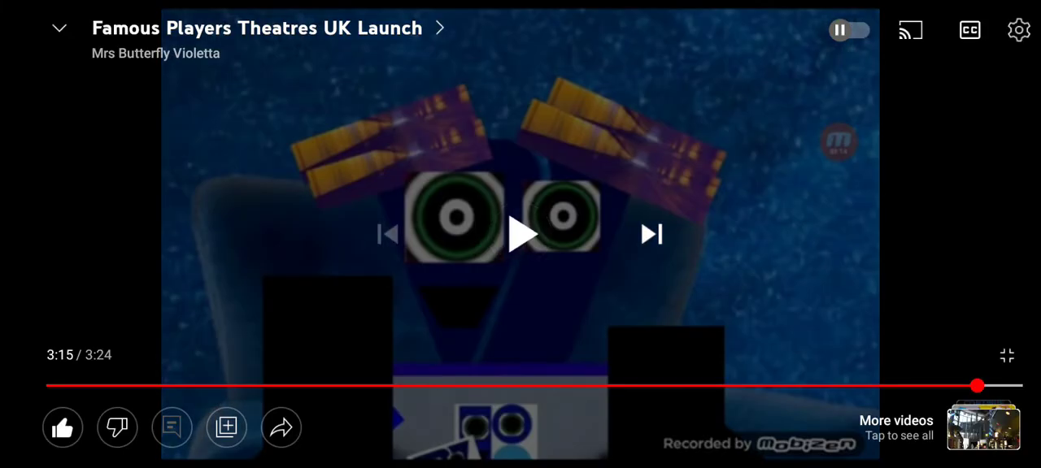
click(520, 235)
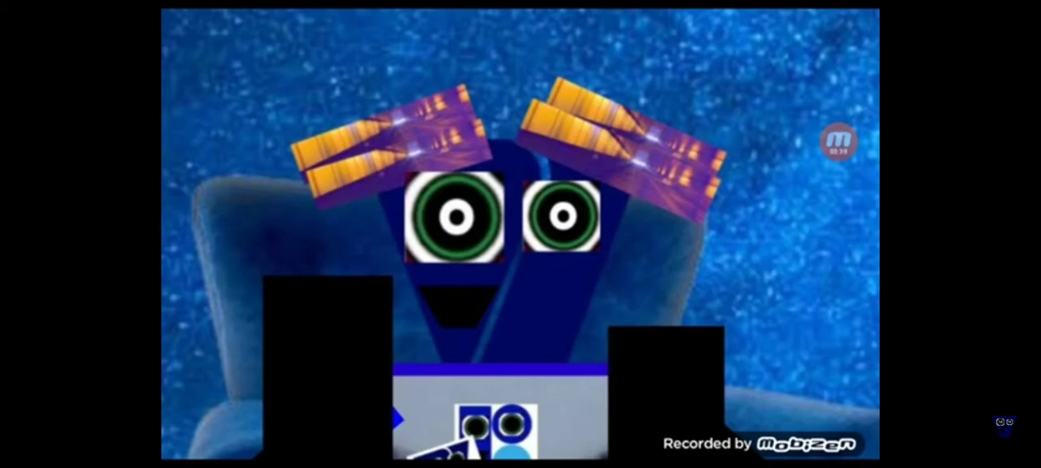
click(837, 141)
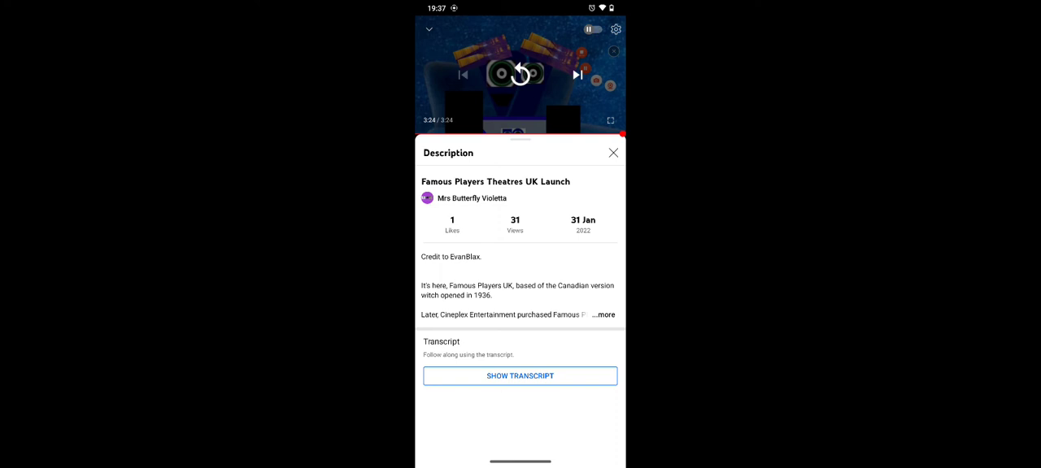
Expand the description with '...more', then minimize and close the mini player
click(602, 314)
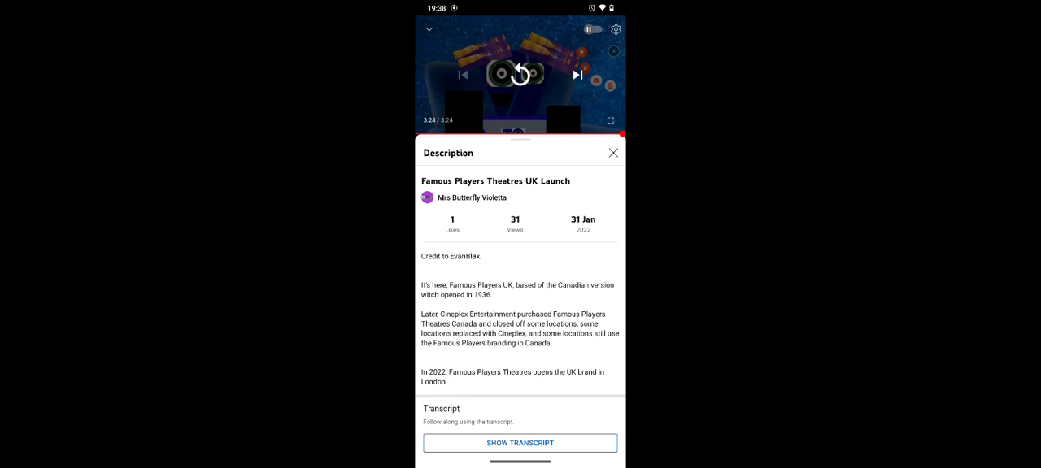
click(613, 152)
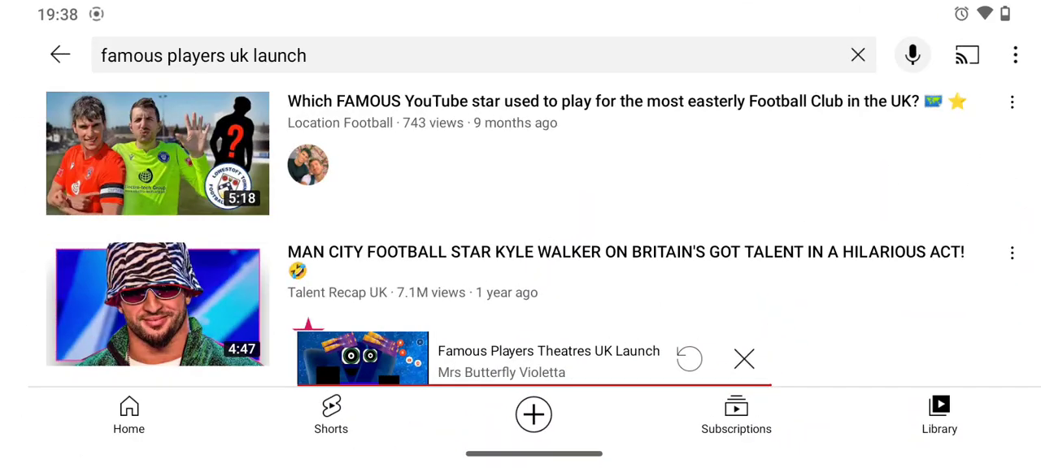
click(743, 358)
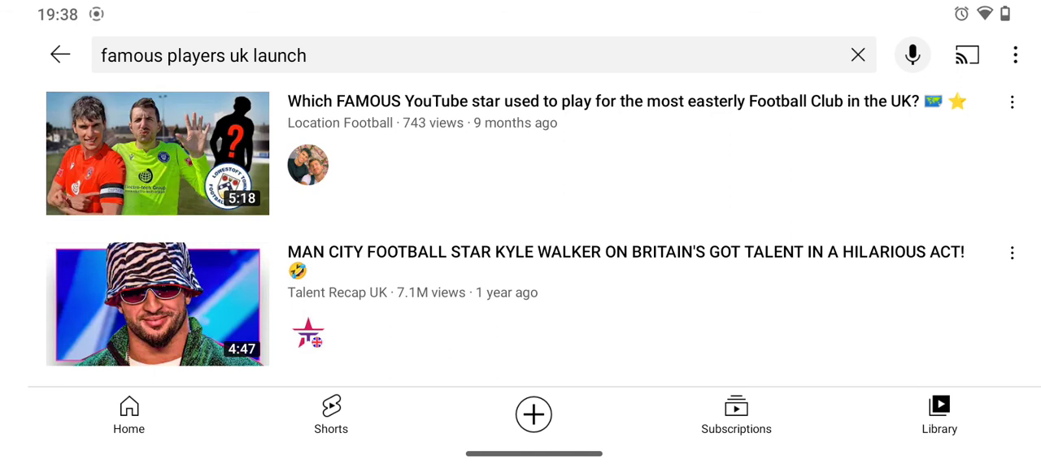